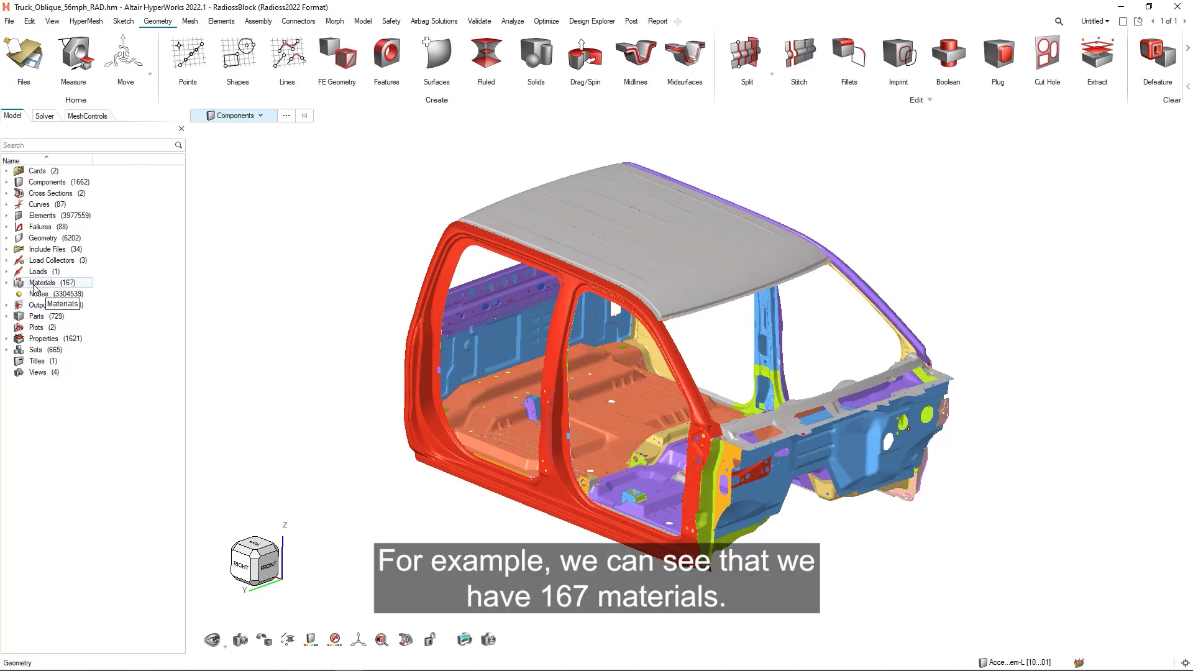
- Expand the Materials (167) entry to reveal its material-law subfolders
left_click(7, 283)
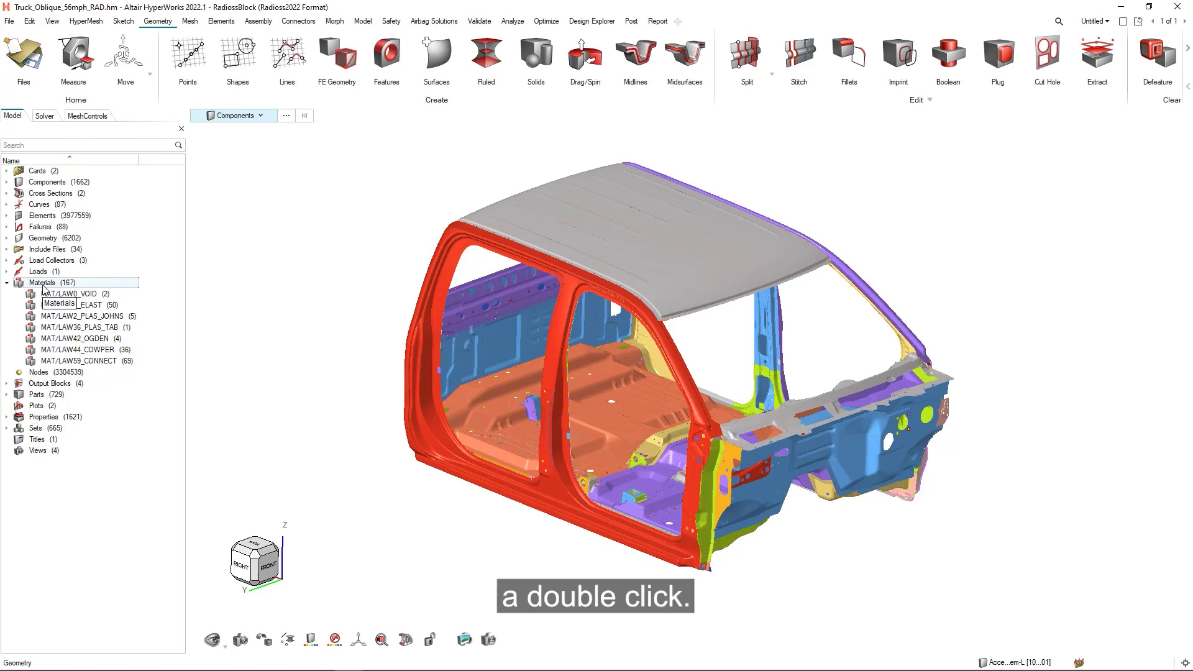
- Show the full materials table and the properties of MAT_NULL 3999999 with its PLAS_JOHNS card
double_click(42, 282)
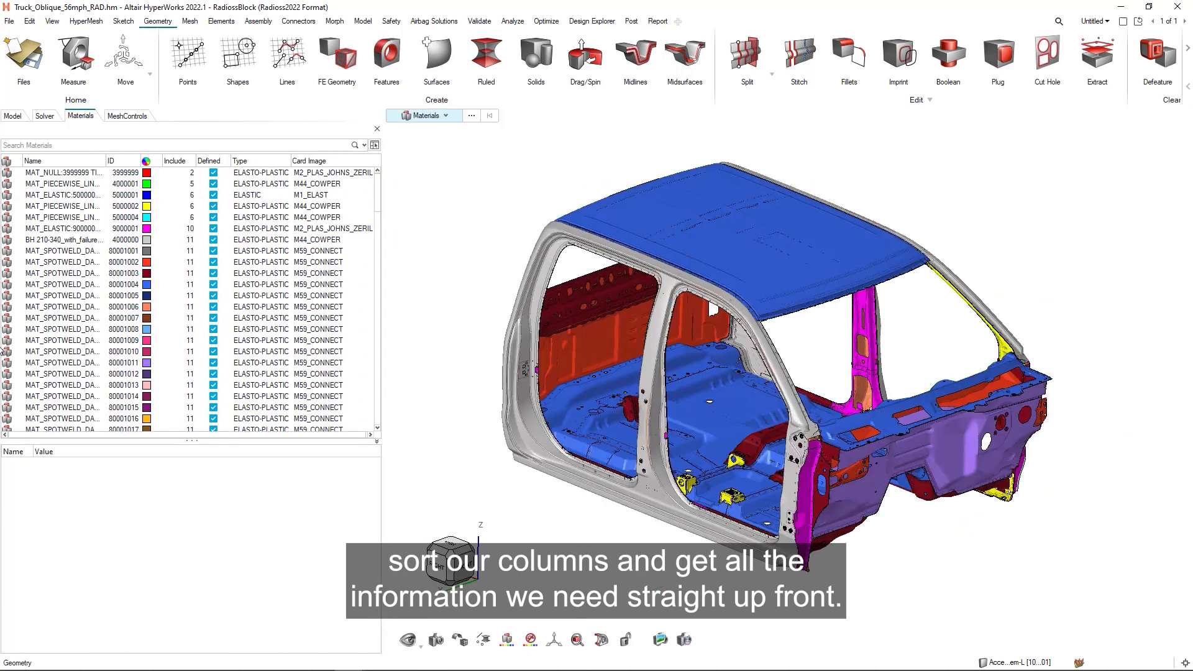
left_click(56, 172)
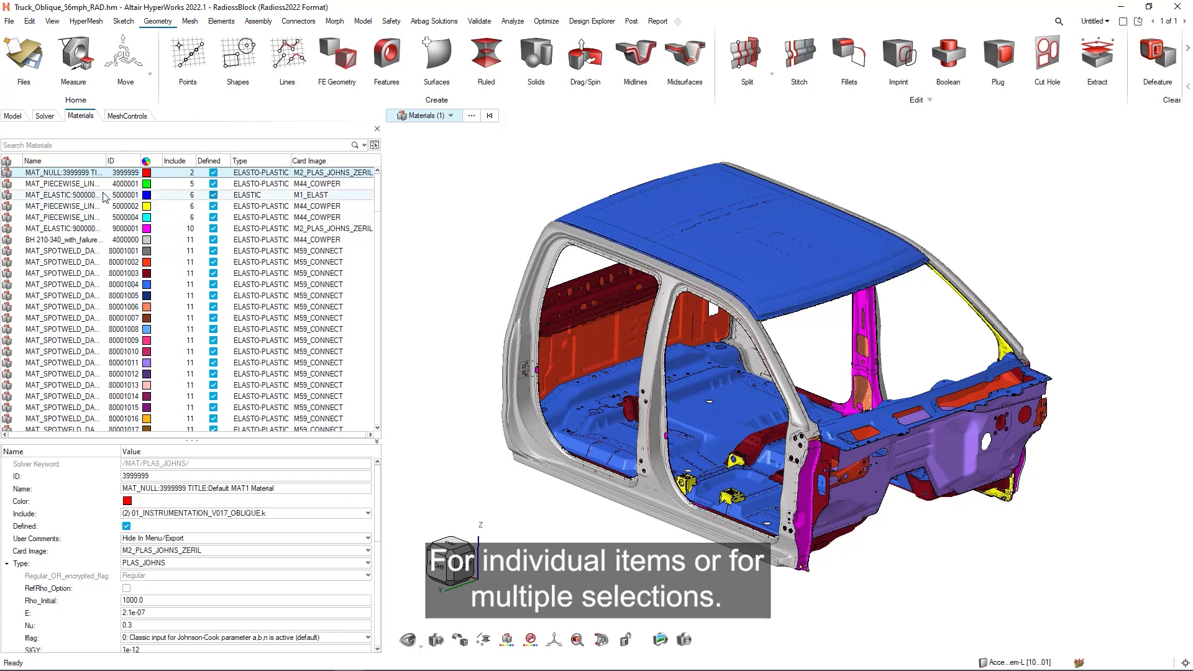
left_click(60, 207)
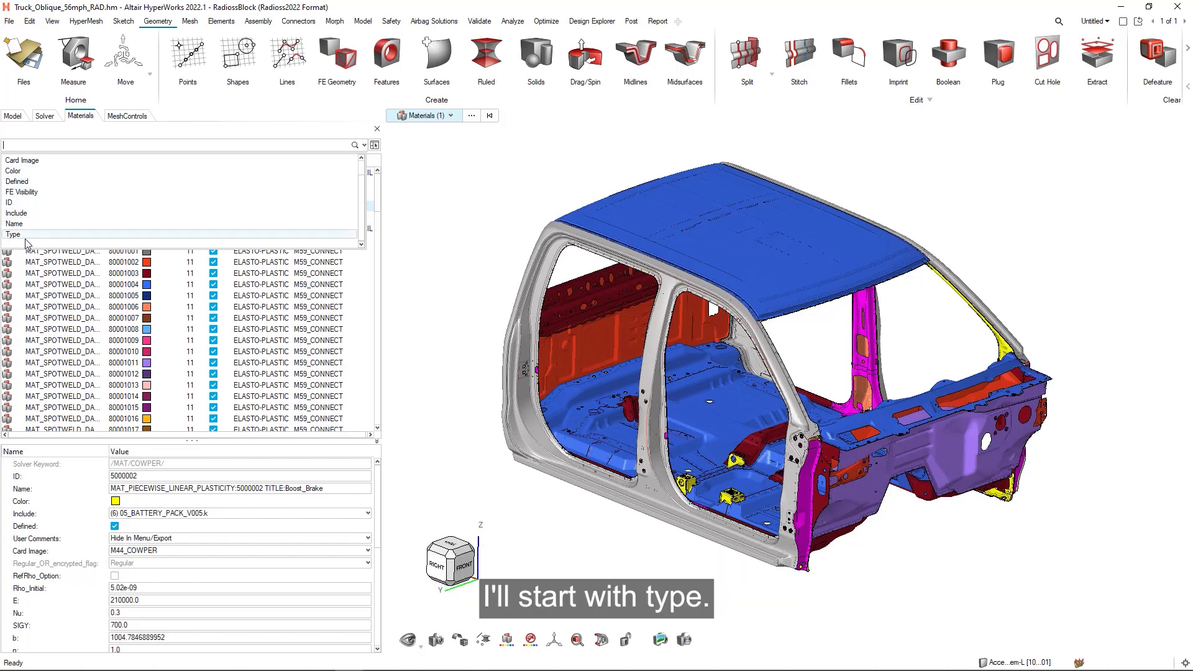
- Filter the table by Type Equals ELASTO-PLASTIC
type("Type")
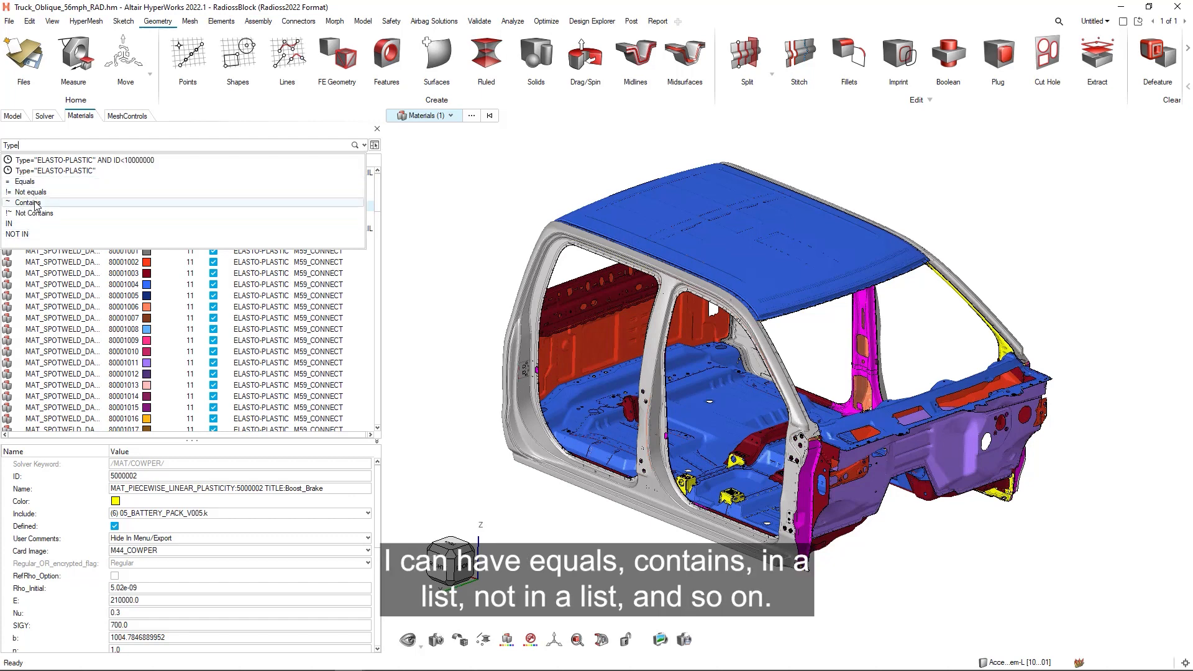
mouse_move(30, 192)
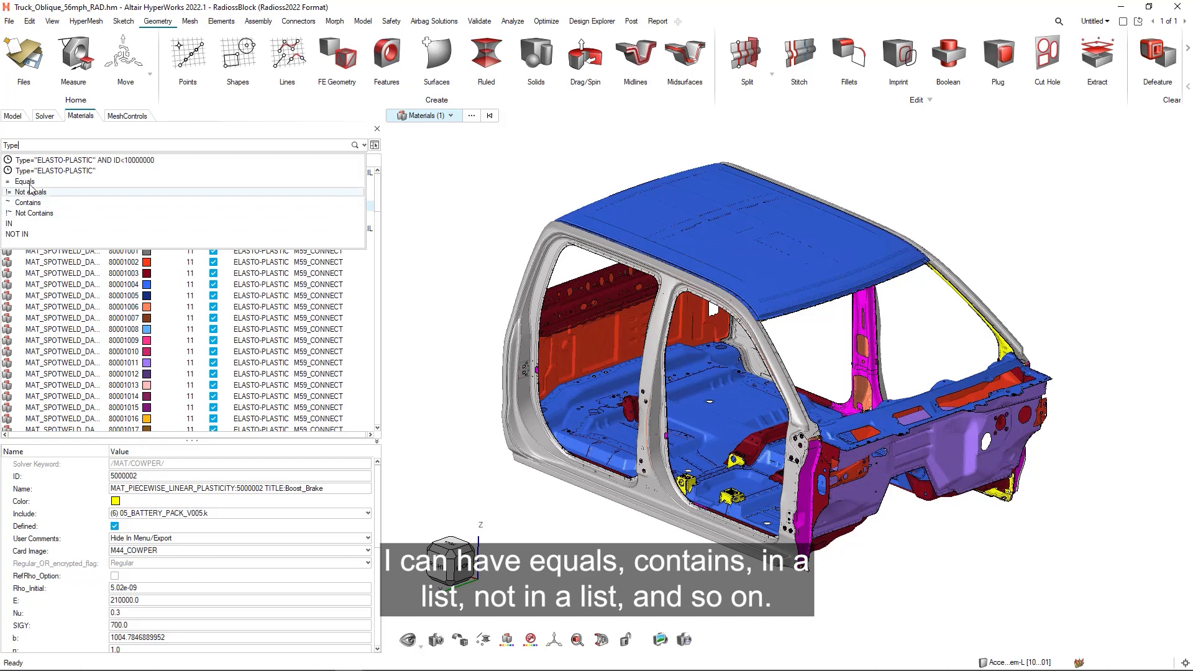
left_click(20, 181)
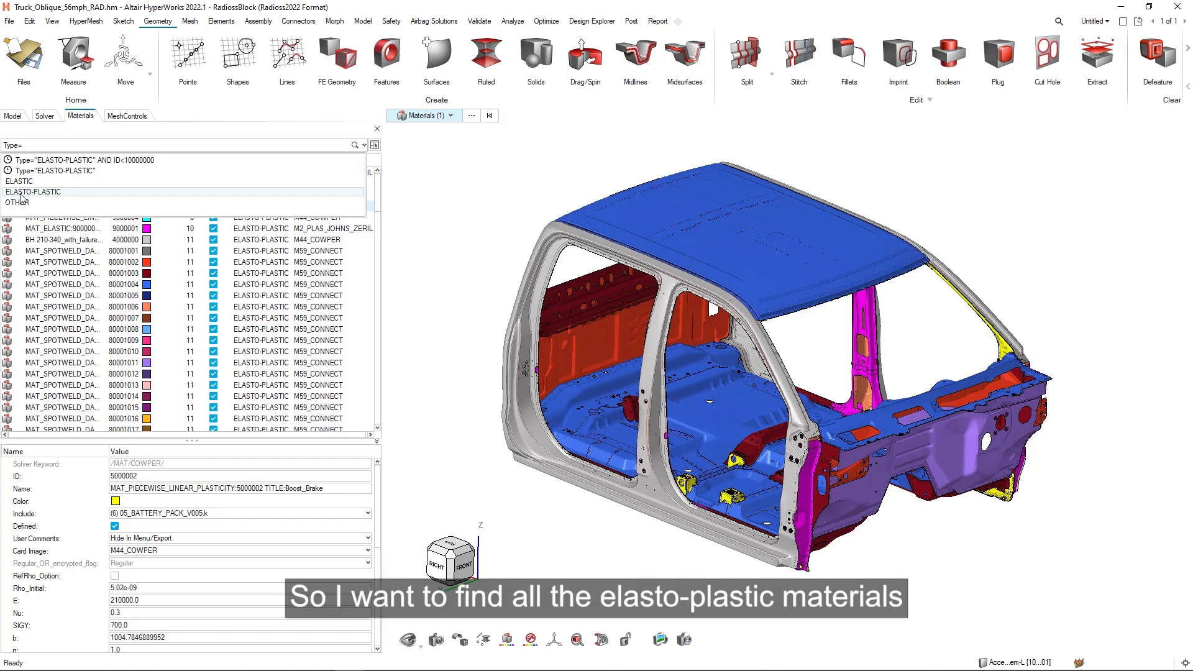
left_click(48, 191)
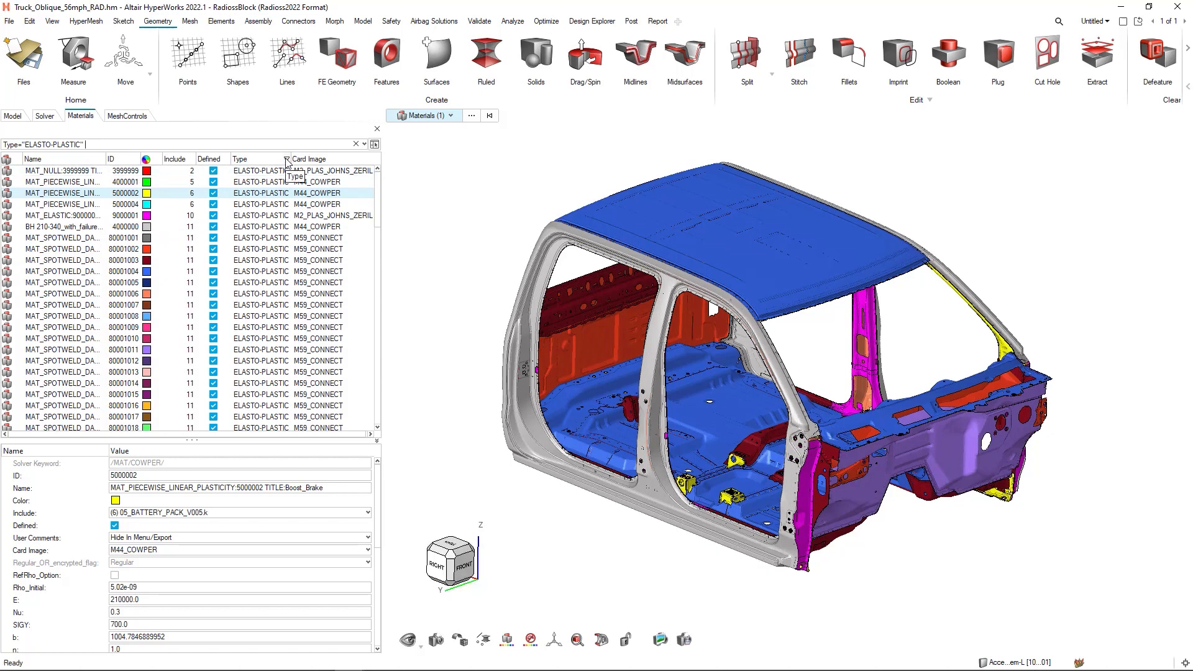
- Extend the query with AND ID<10000000, leaving six elasto-plastic materials
left_click(95, 144)
type(" AND")
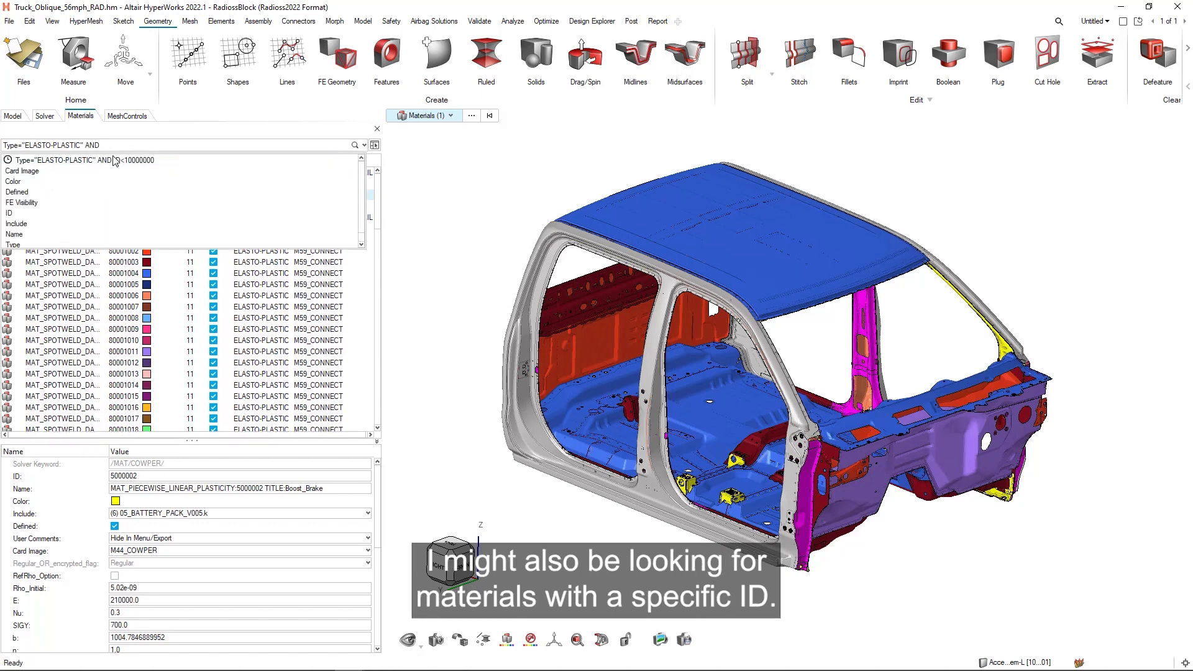
type("ID<10000000")
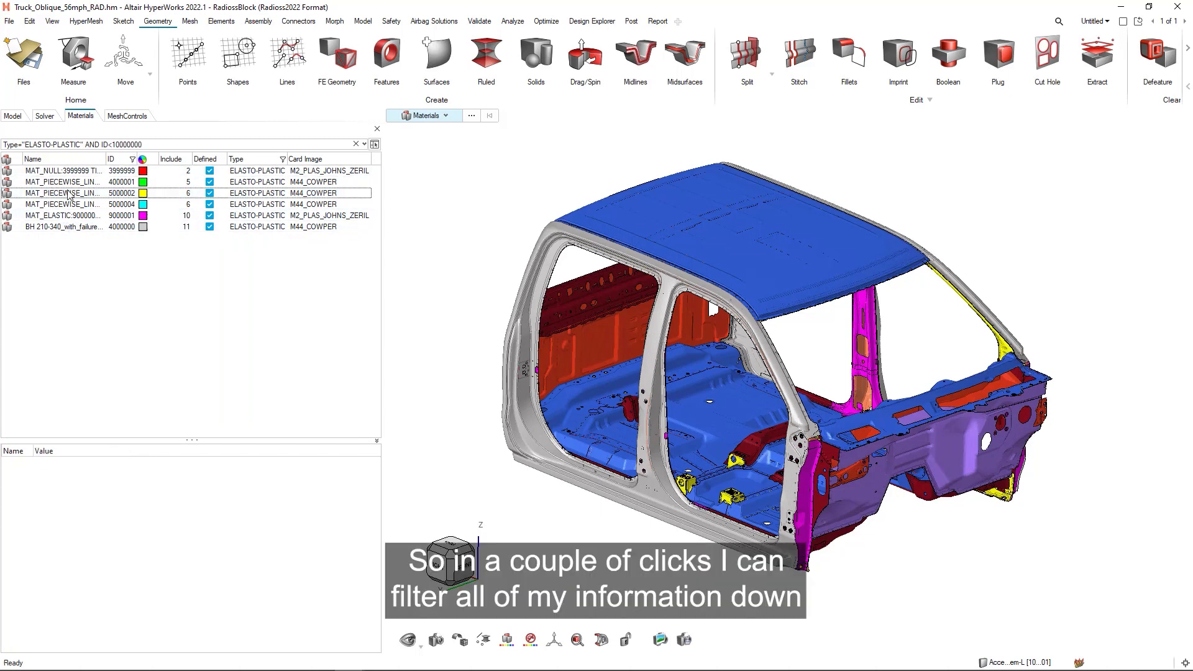
mouse_move(62, 234)
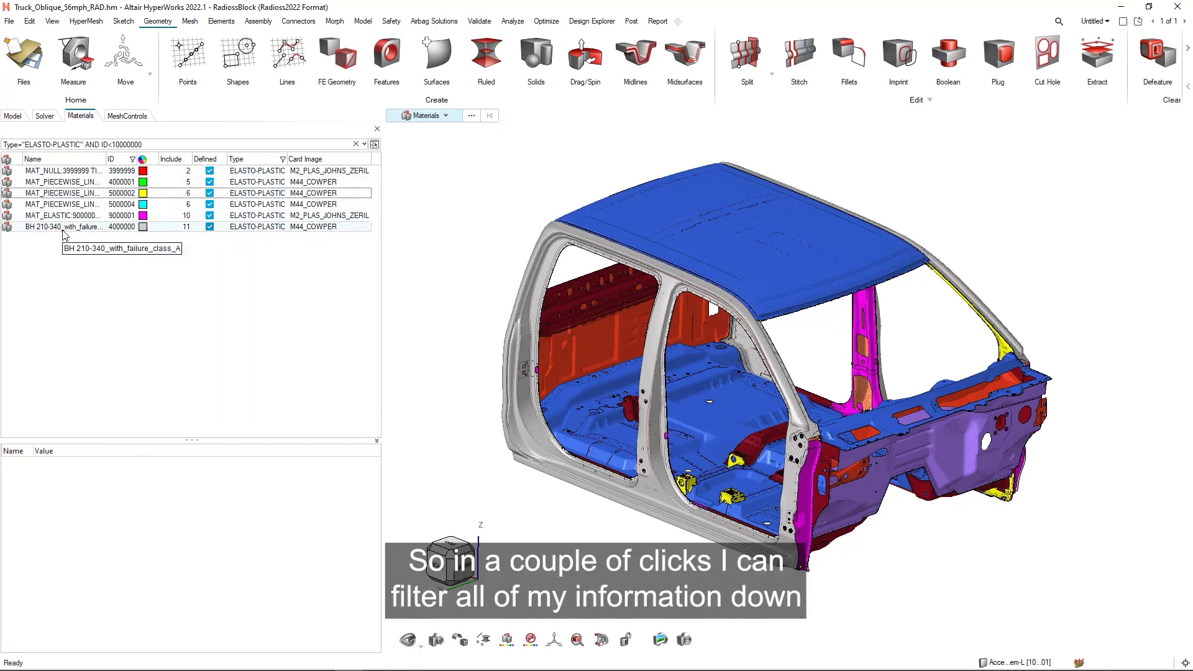